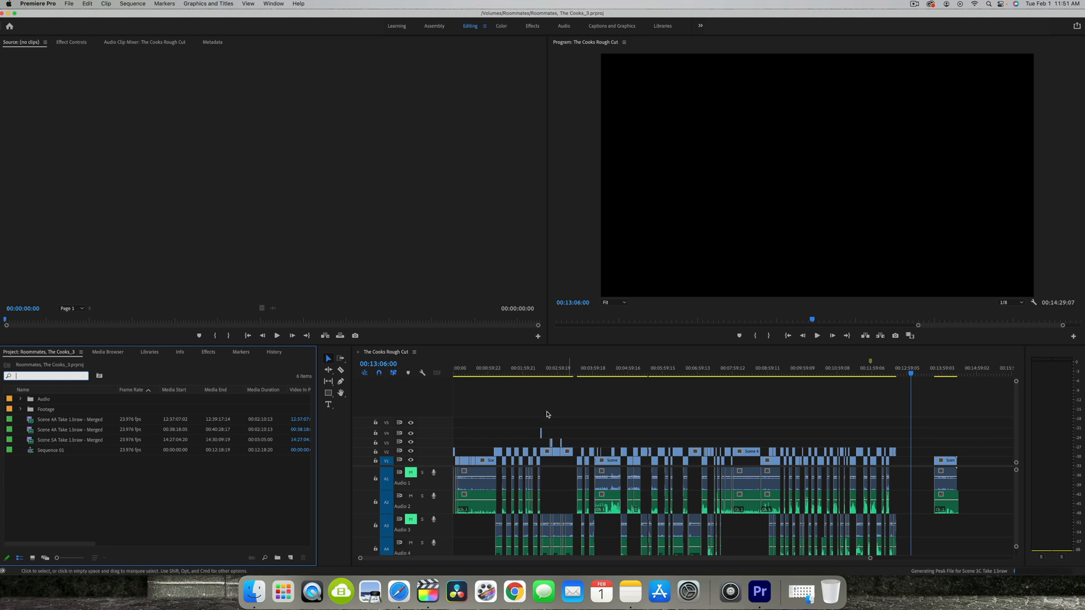
pyautogui.moveTo(543, 412)
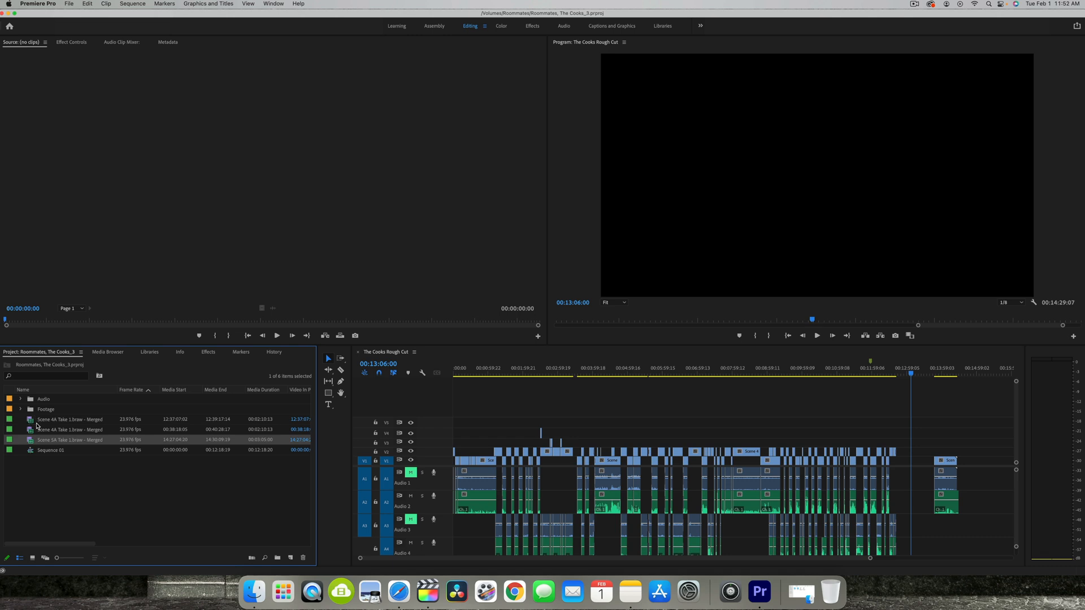
pyautogui.moveTo(25, 428)
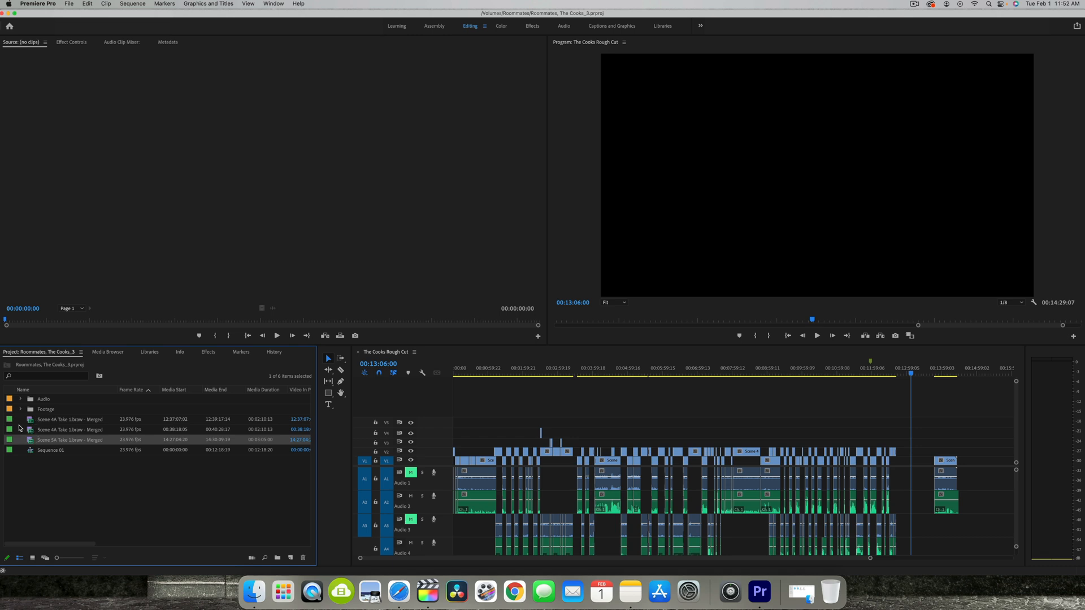
# Browse the project's Footage folder in Finder, then leave Premiere for the application overview and Safari.
pyautogui.click(21, 409)
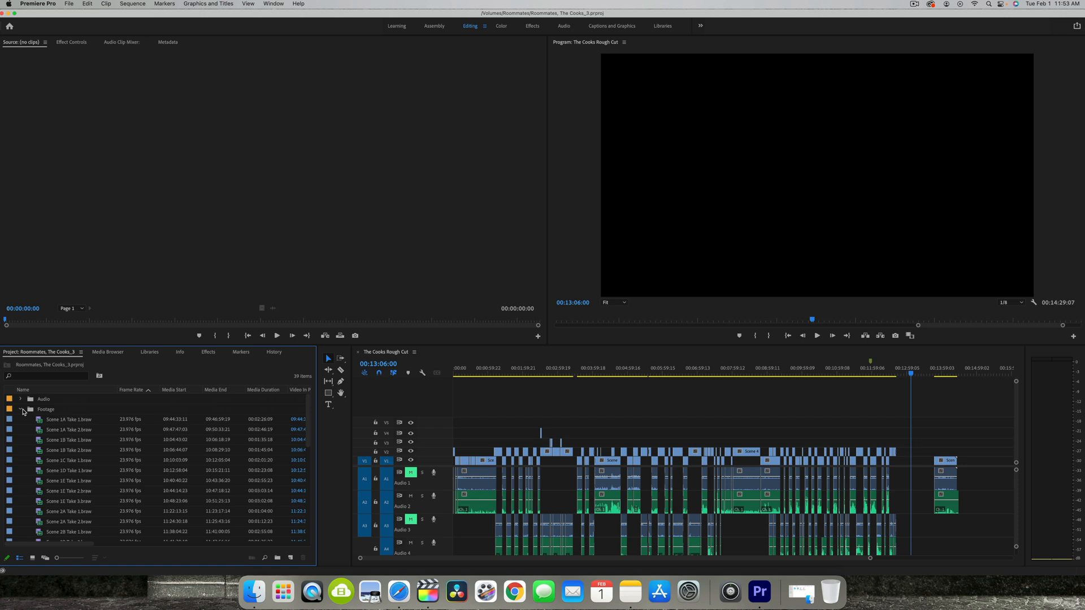
pyautogui.click(21, 409)
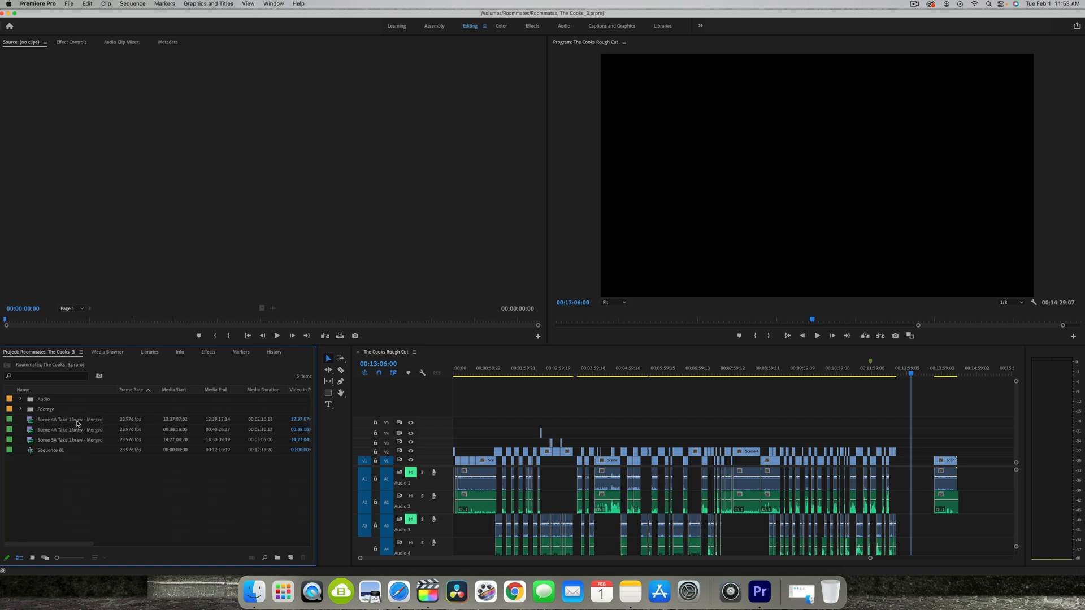
pyautogui.moveTo(77, 428)
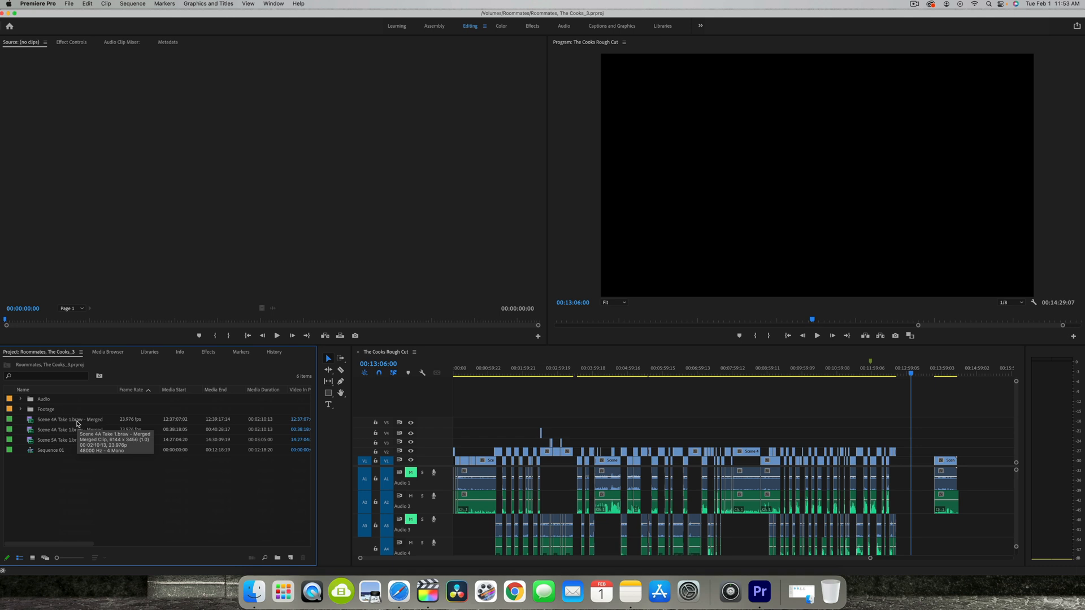
pyautogui.moveTo(40, 452)
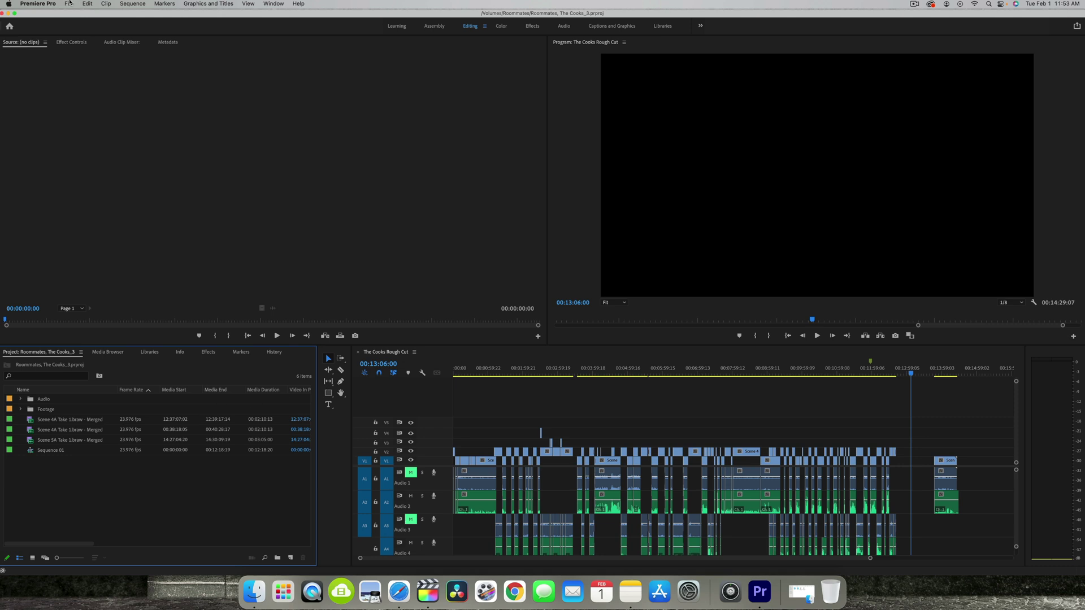
pyautogui.moveTo(363, 251)
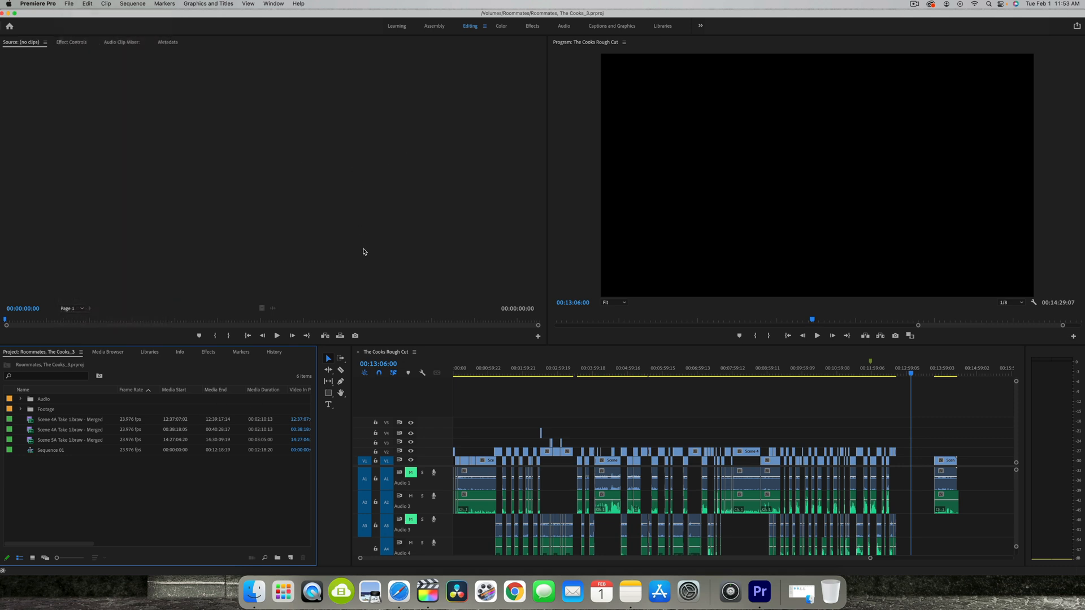
pyautogui.click(268, 591)
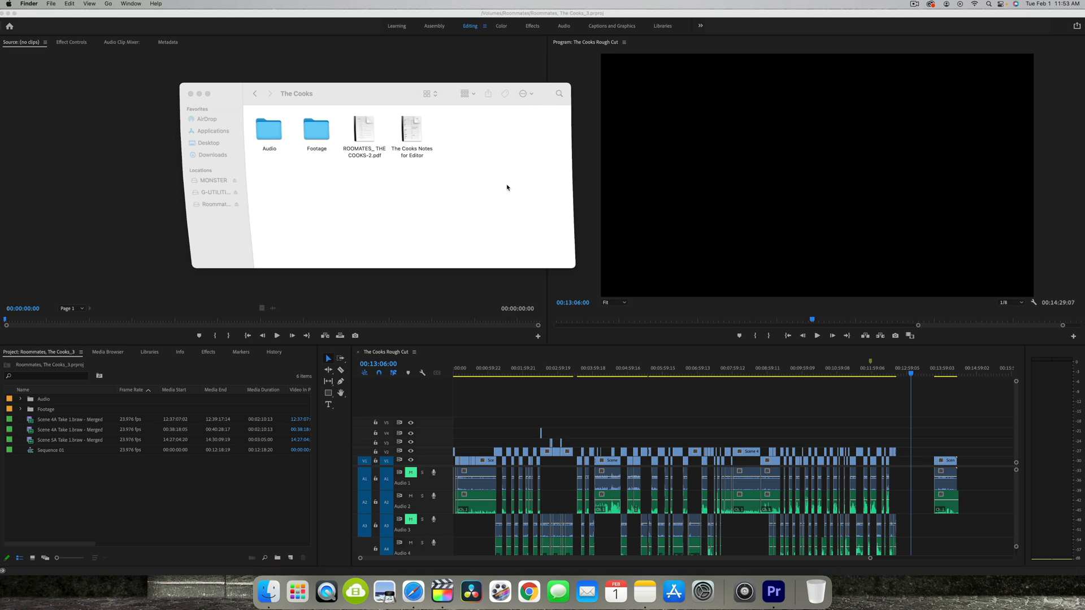
pyautogui.doubleClick(316, 130)
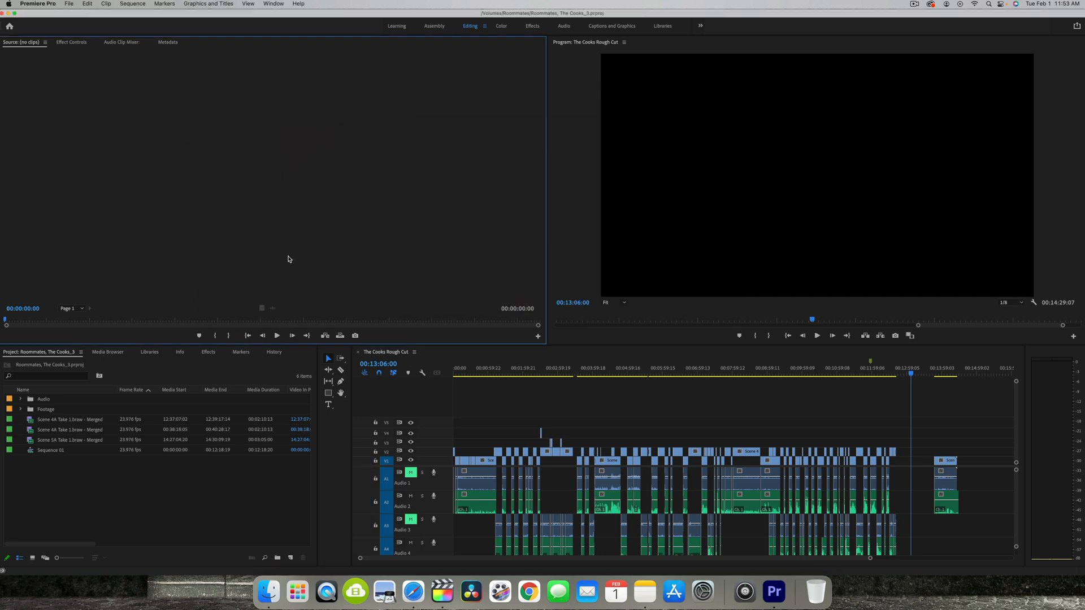
pyautogui.click(269, 592)
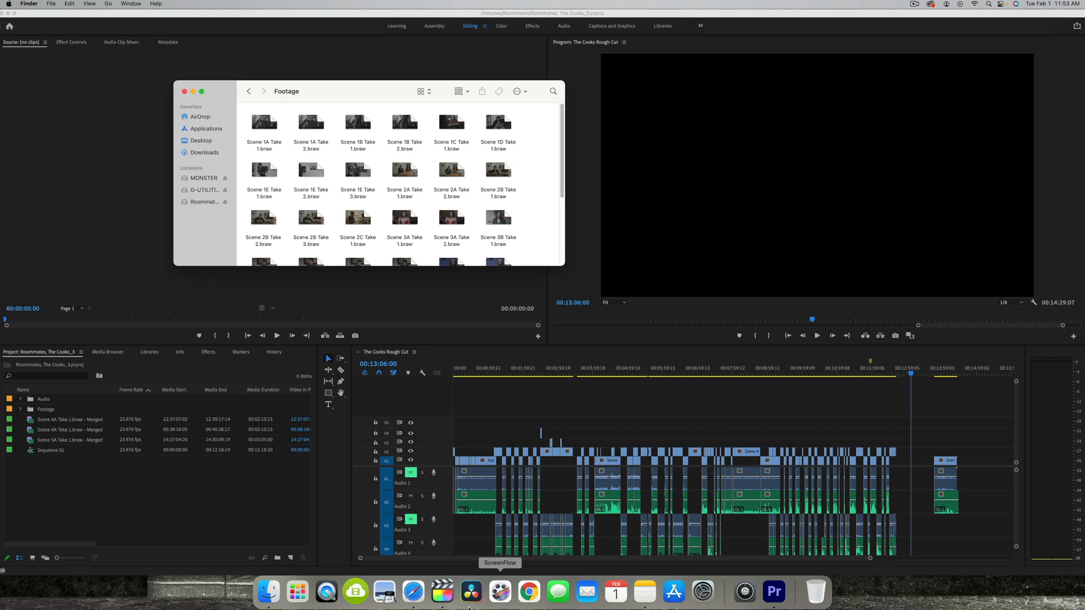
pyautogui.click(296, 592)
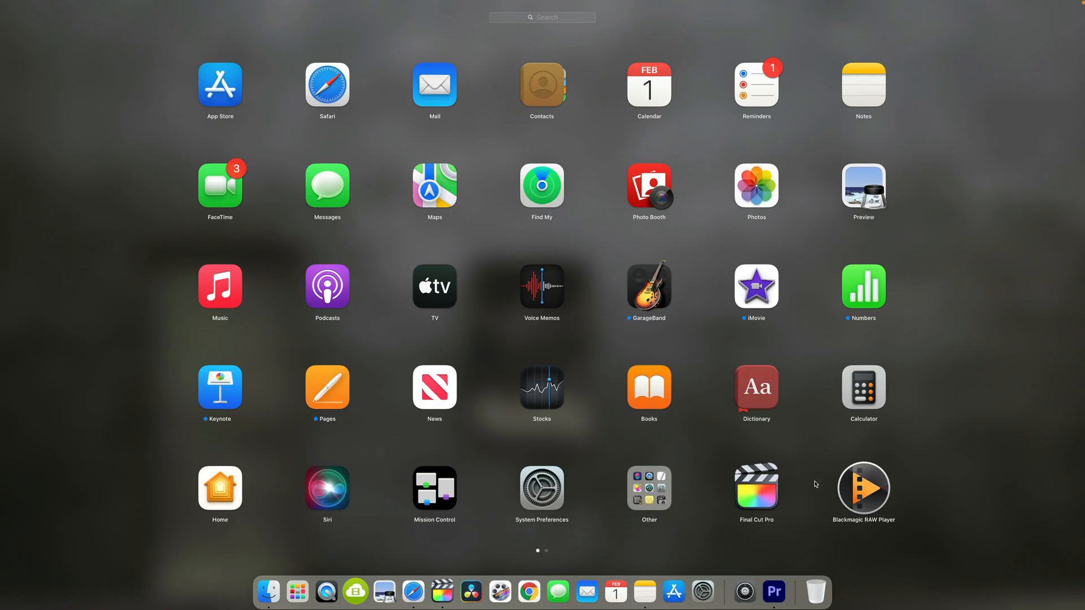
pyautogui.moveTo(268, 591)
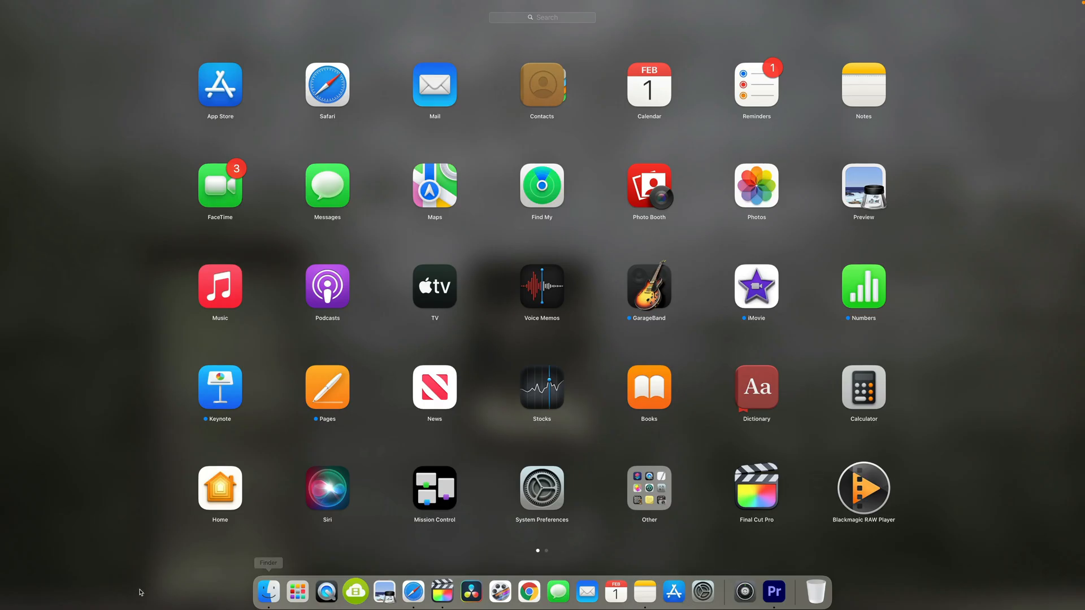
pyautogui.click(772, 591)
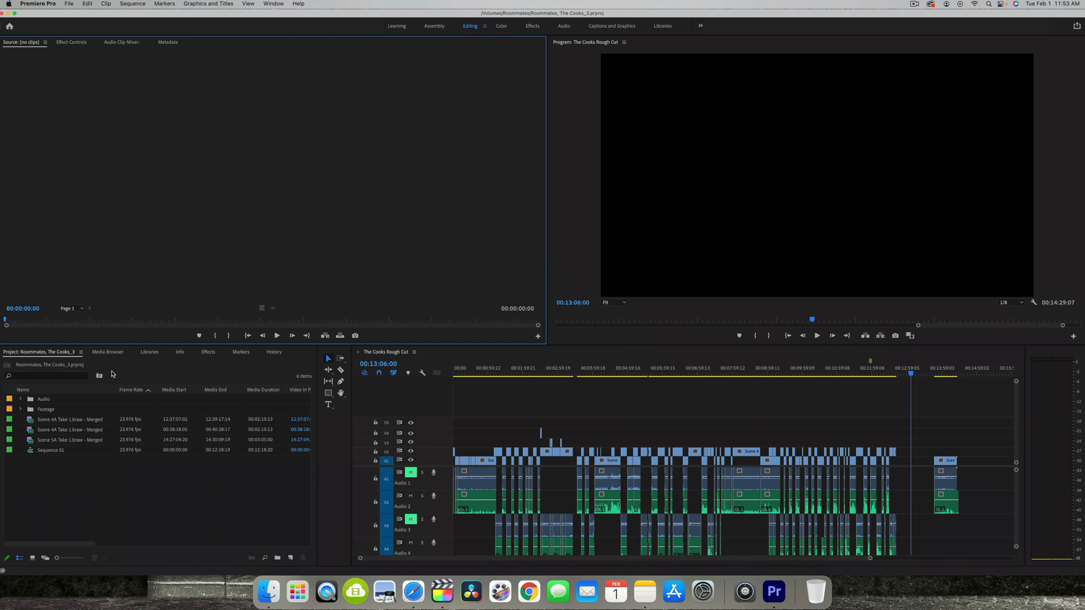
pyautogui.moveTo(108, 385)
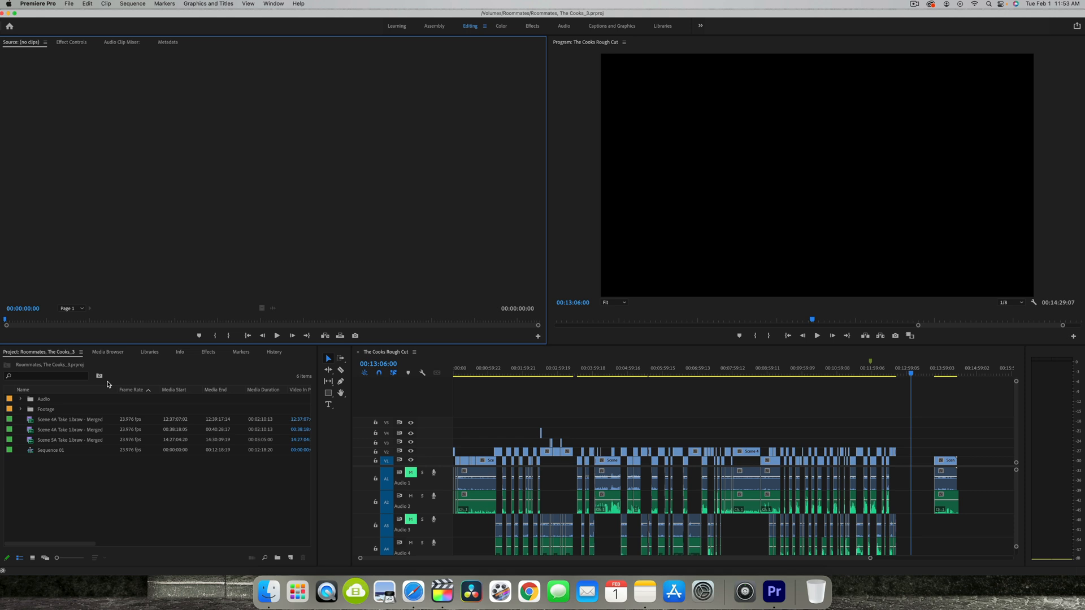
pyautogui.moveTo(159, 416)
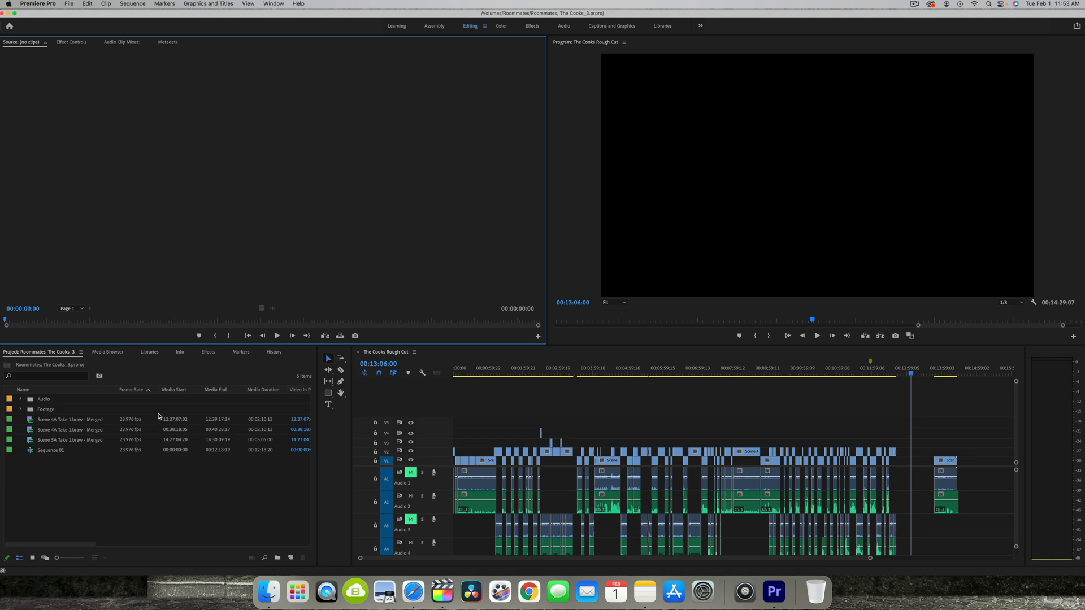
pyautogui.moveTo(161, 485)
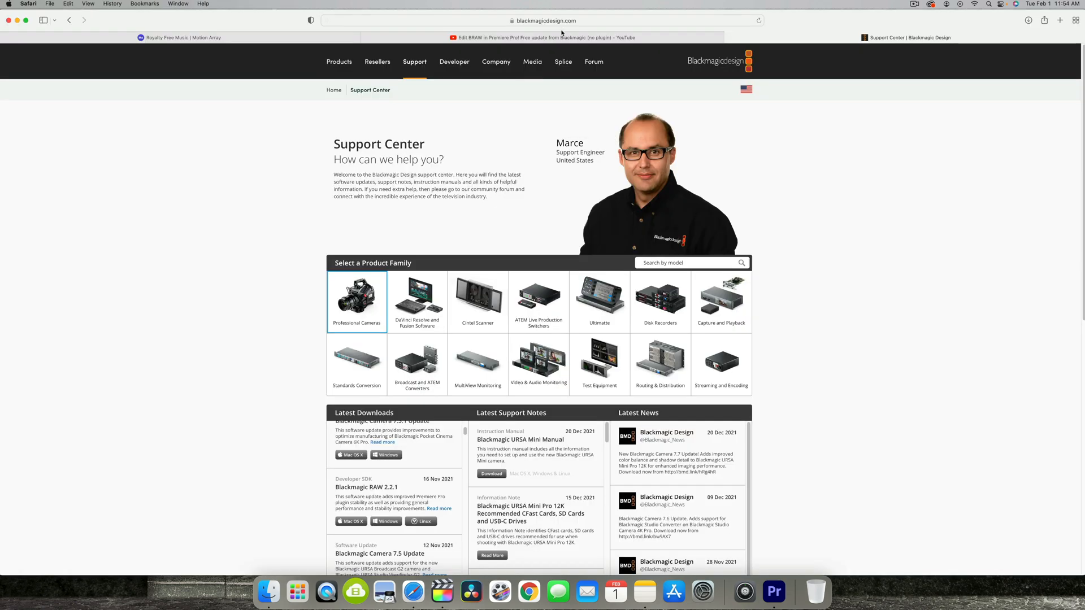
# Locate the Blackmagic RAW 2.2.1 entry under Latest Downloads, then return to Premiere Pro.
pyautogui.click(544, 21)
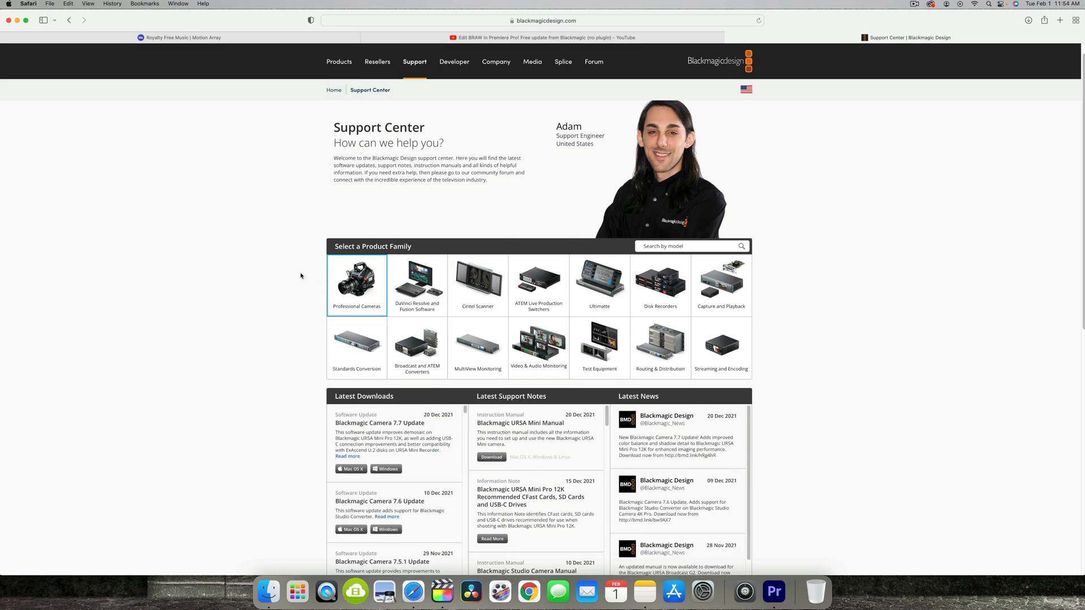
pyautogui.scroll(-3)
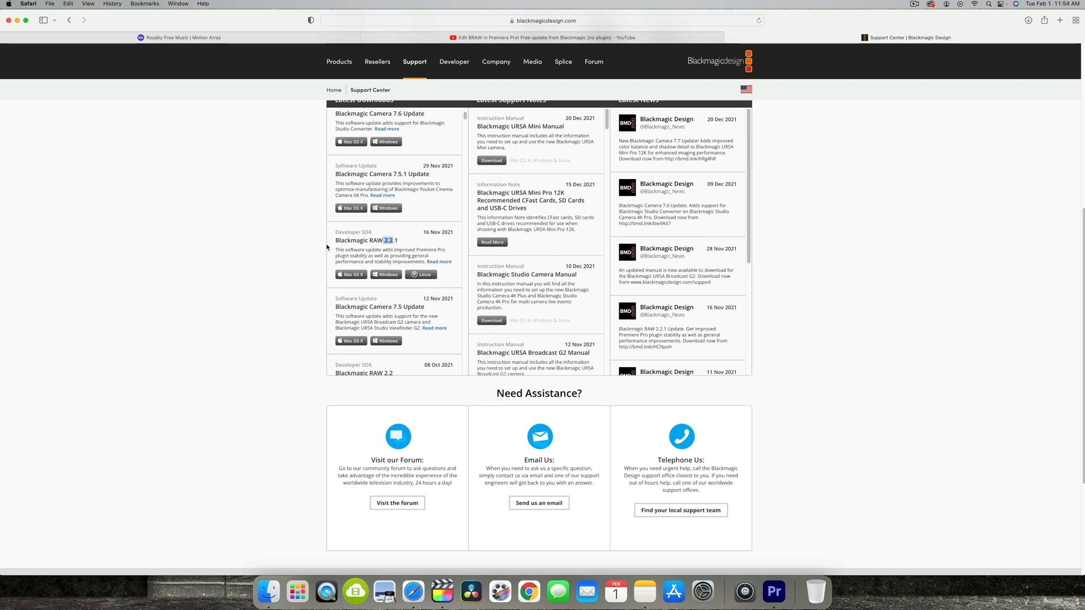
pyautogui.doubleClick(365, 240)
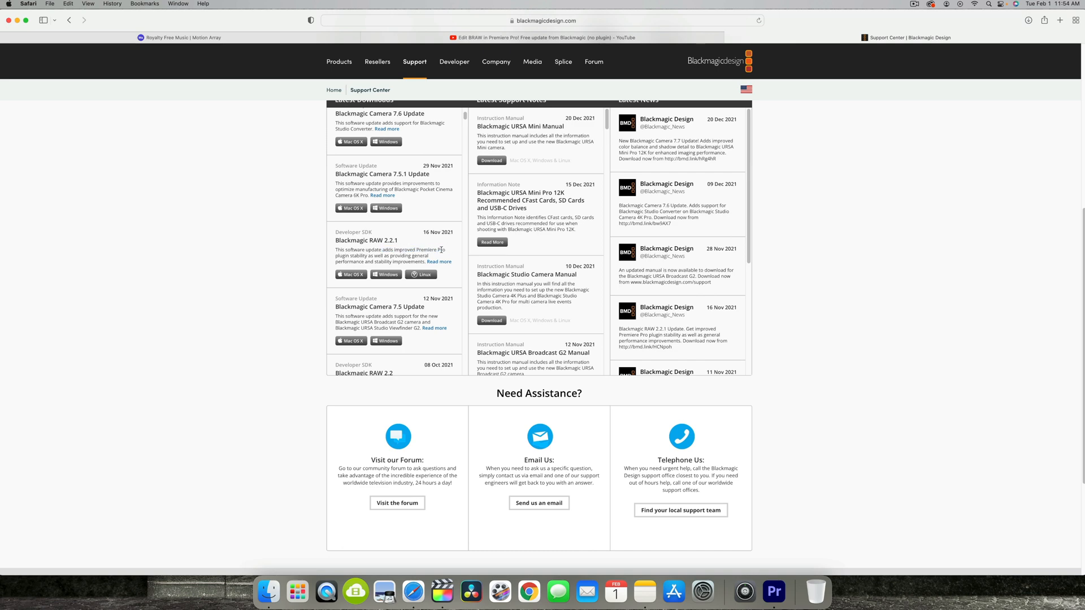
pyautogui.click(773, 592)
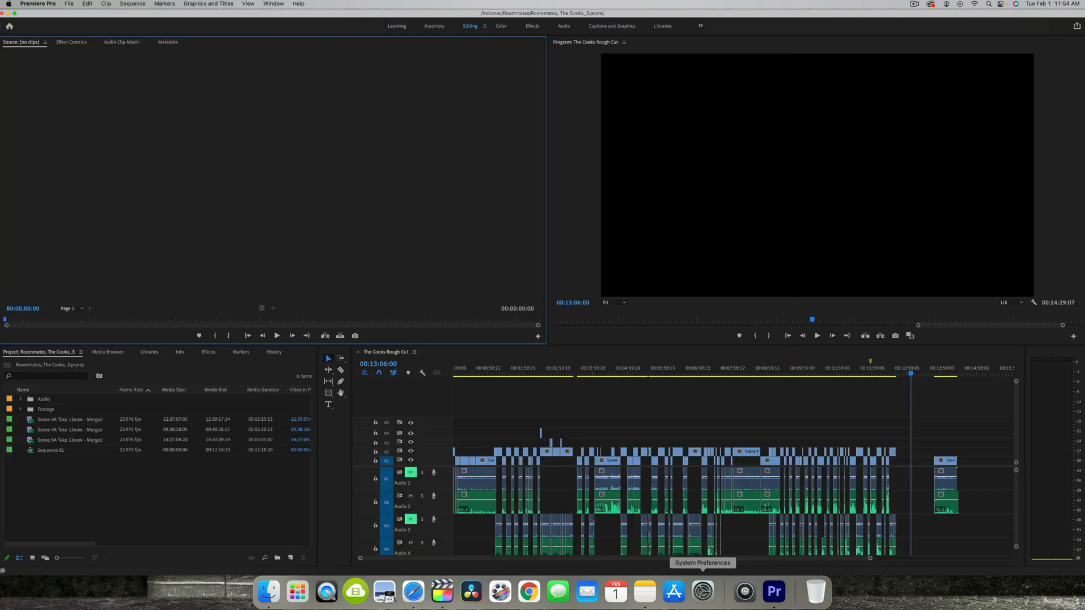
pyautogui.moveTo(239, 197)
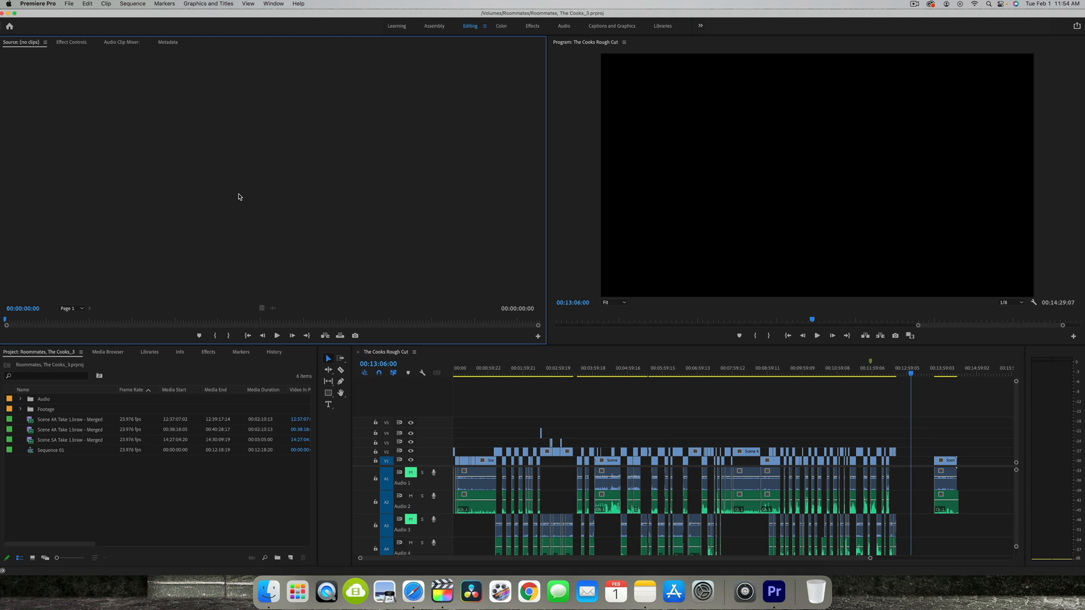
# Scrub to early, late and middle points of the rough cut to confirm BRAW frames display.
pyautogui.click(574, 374)
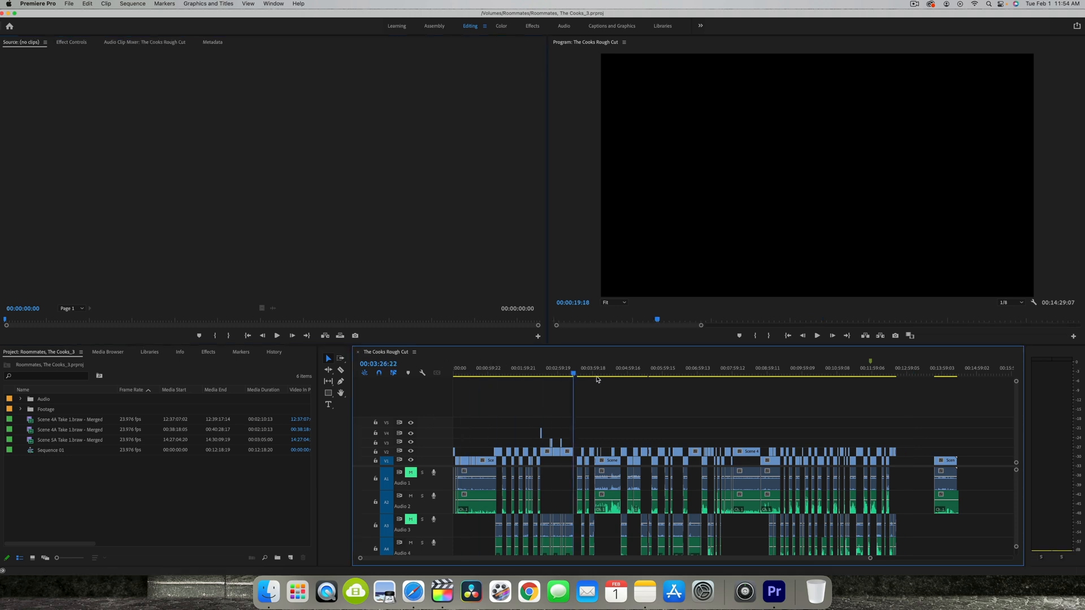
pyautogui.click(870, 373)
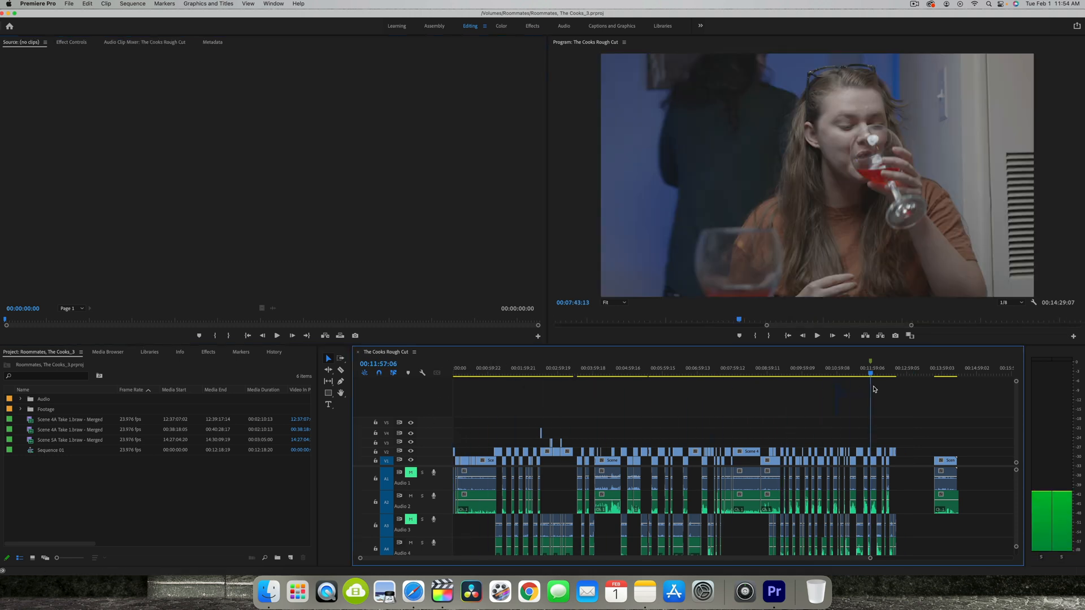
pyautogui.click(709, 373)
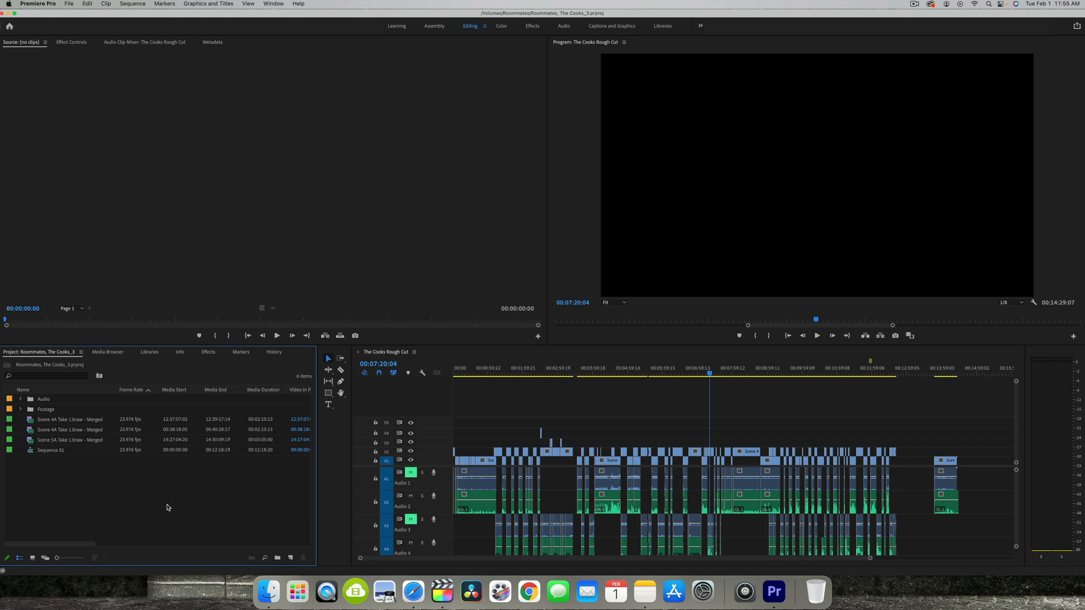
pyautogui.moveTo(914, 9)
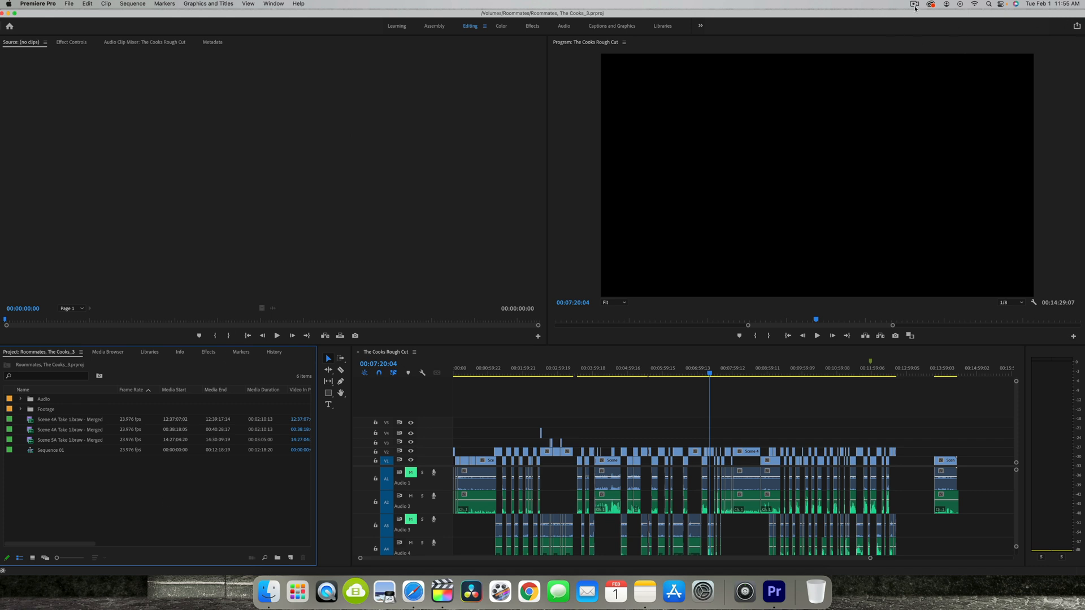